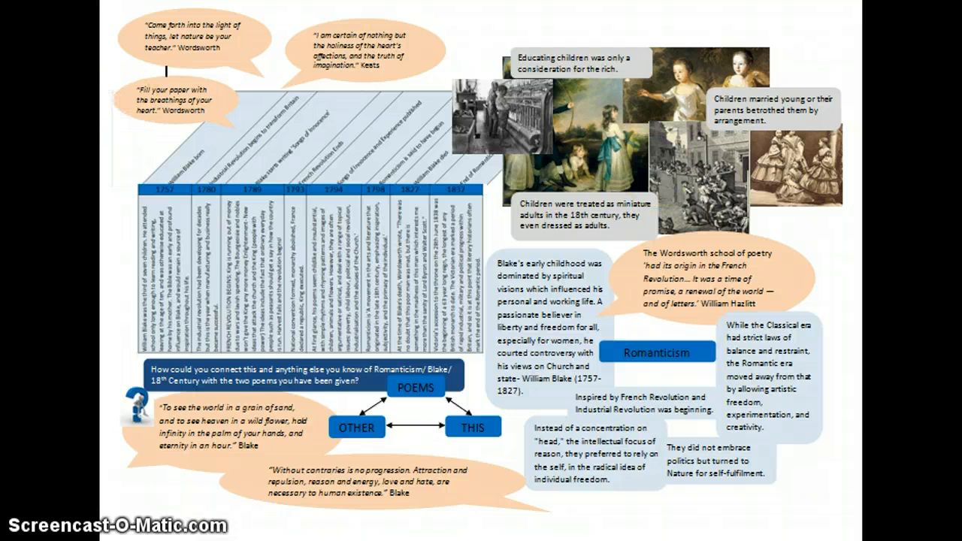
Step: Scroll the Blake mat past the Romanticism context page to the Songs of Innocence group task
scroll(down, 3)
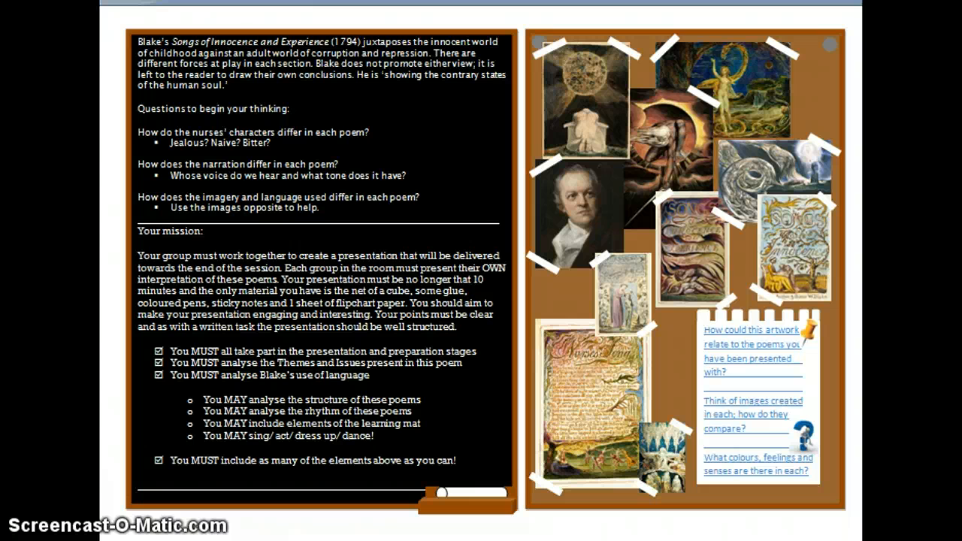
scroll(down, 3)
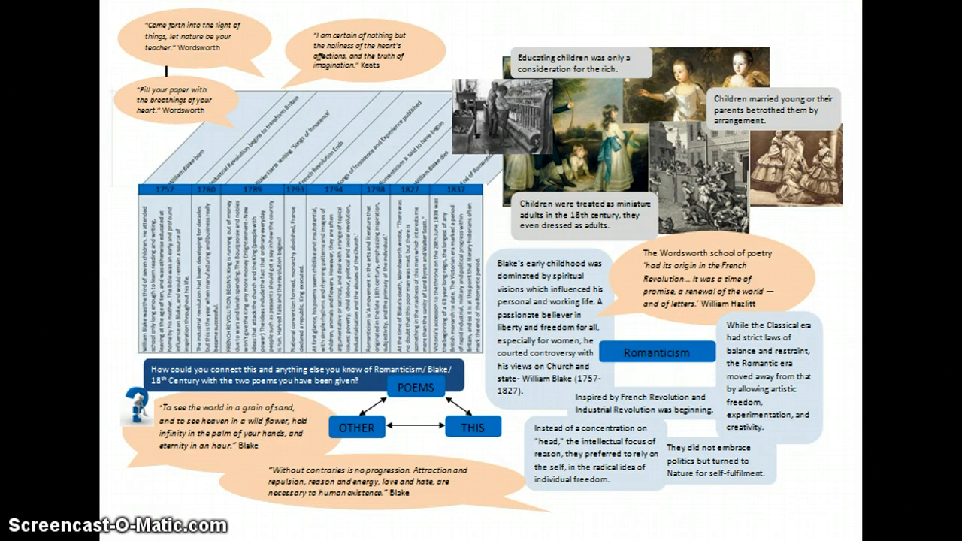
scroll(down, 3)
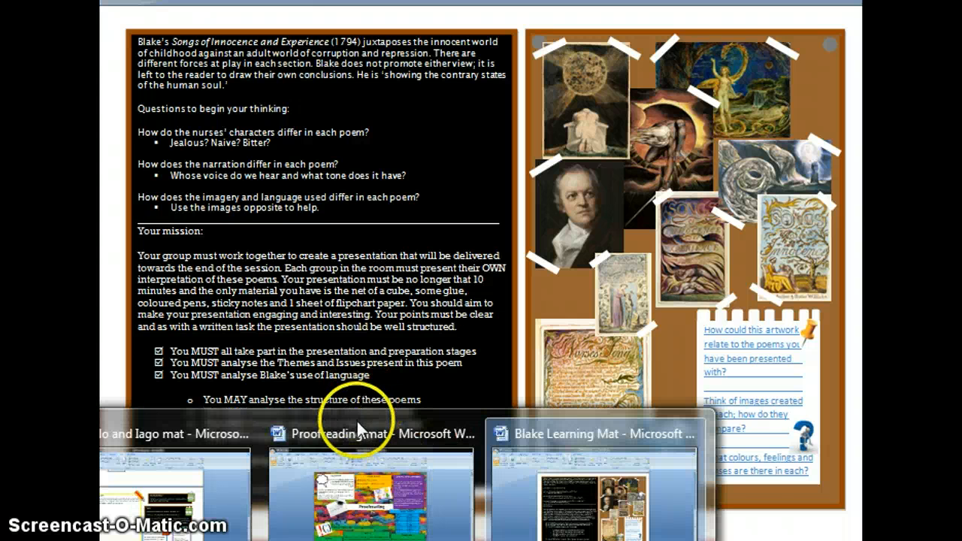
click(368, 434)
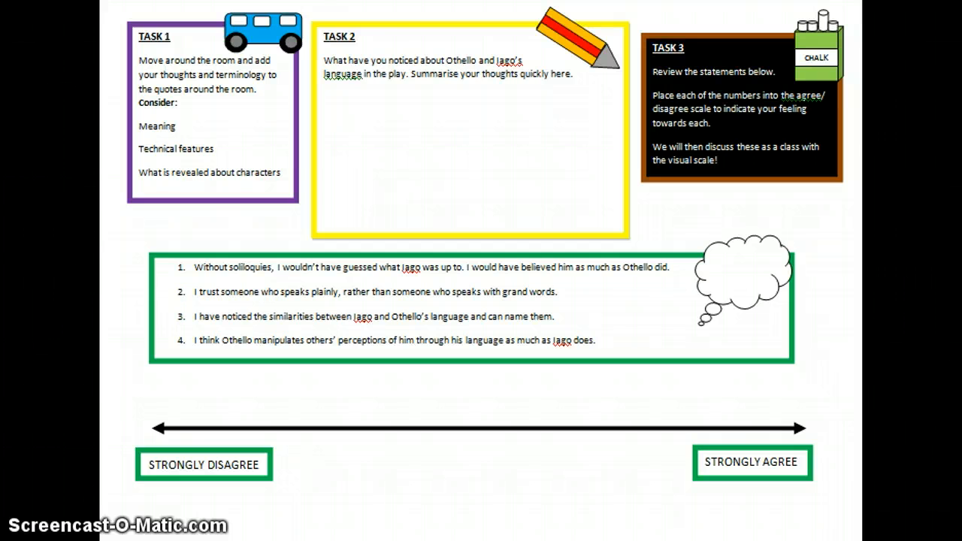
Step: Scroll past Tasks 4 and 5 of the Othello mat to the Tasks 6–10 page
scroll(down, 3)
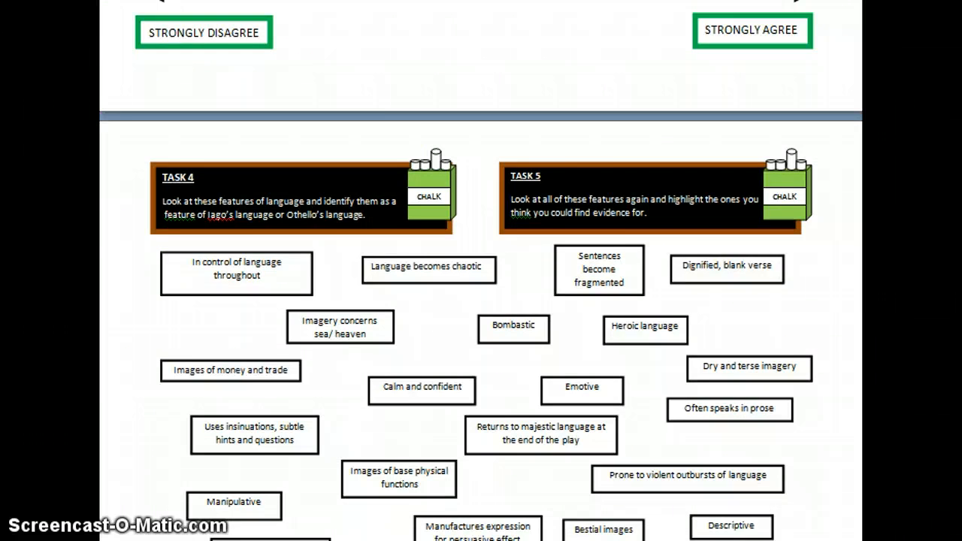
scroll(down, 3)
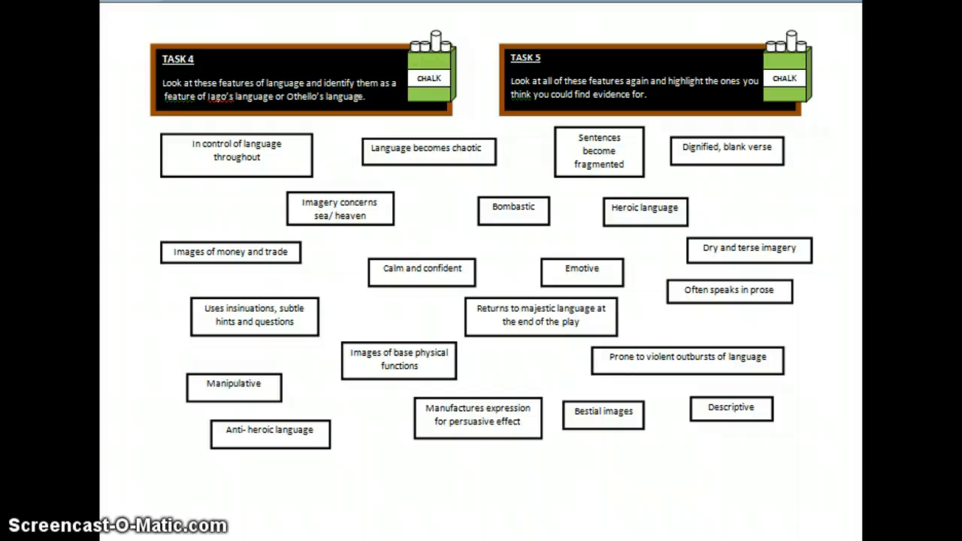
scroll(down, 3)
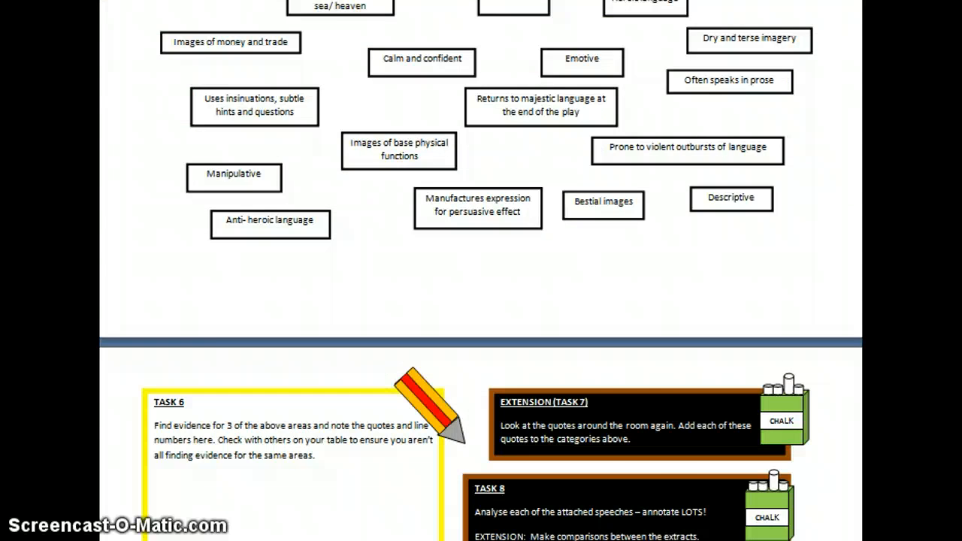
scroll(down, 3)
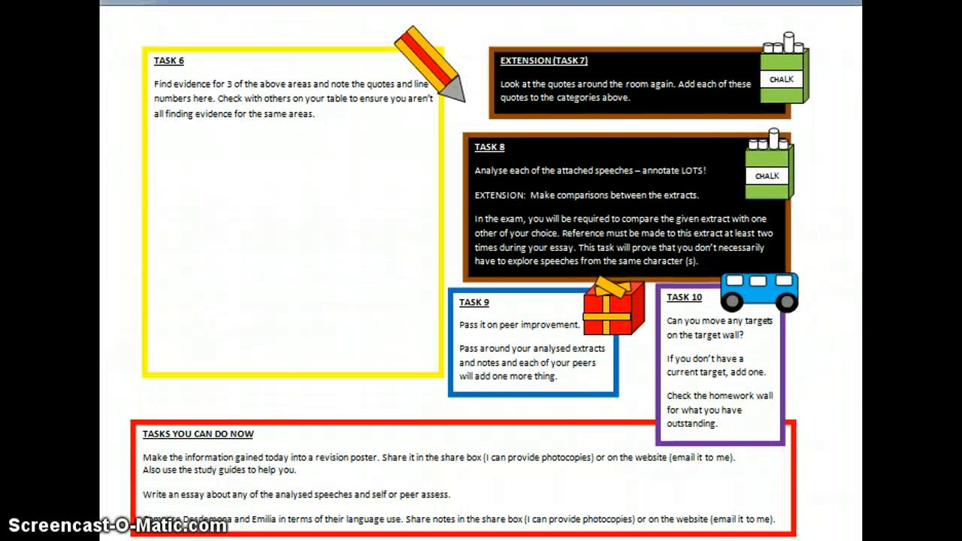